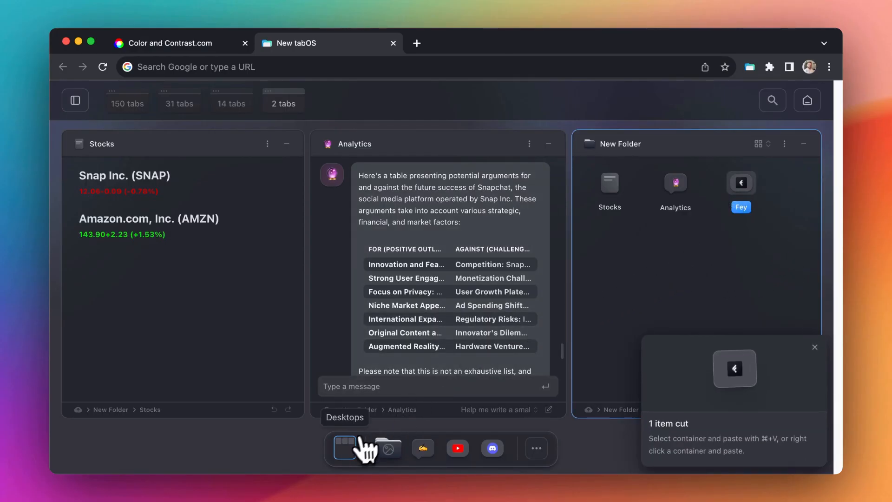
- Switch to the desktop with Email guy, Cool AI and My know-it-all containers
{"action": "left_click", "coordinate": [344, 447]}
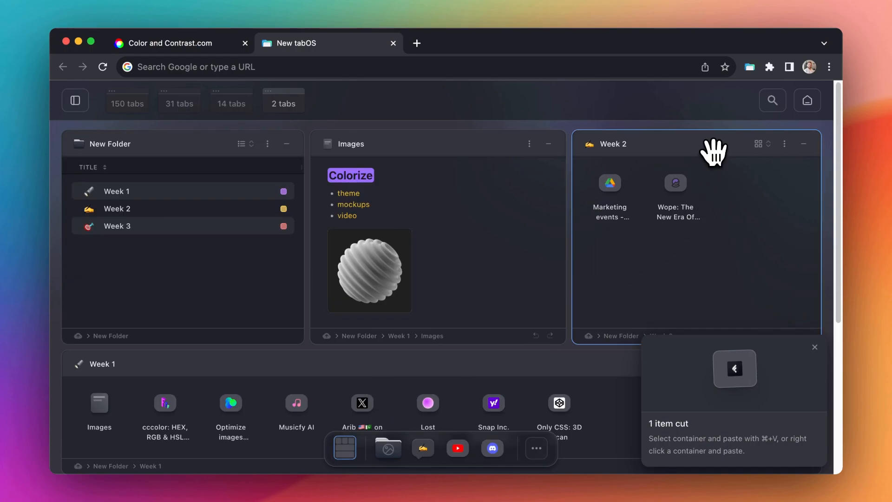
{"action": "scroll", "scroll_direction": "down", "scroll_amount": 3}
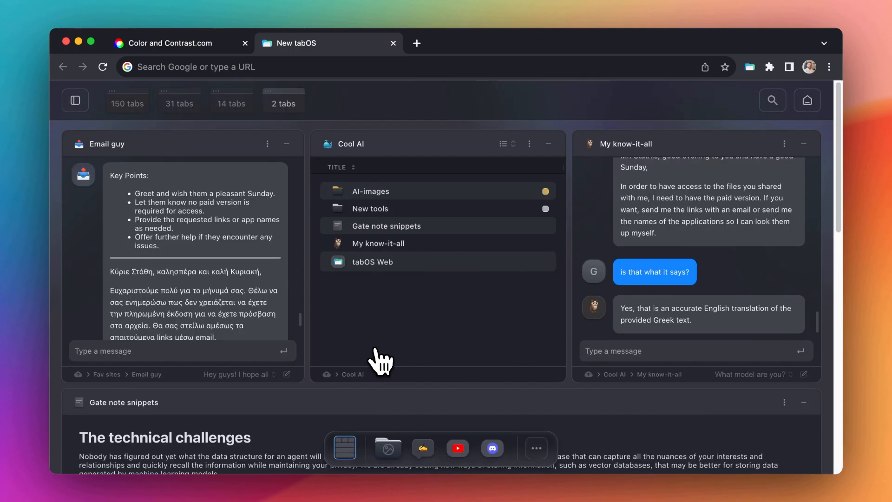
{"action": "scroll", "scroll_direction": "down", "scroll_amount": 3}
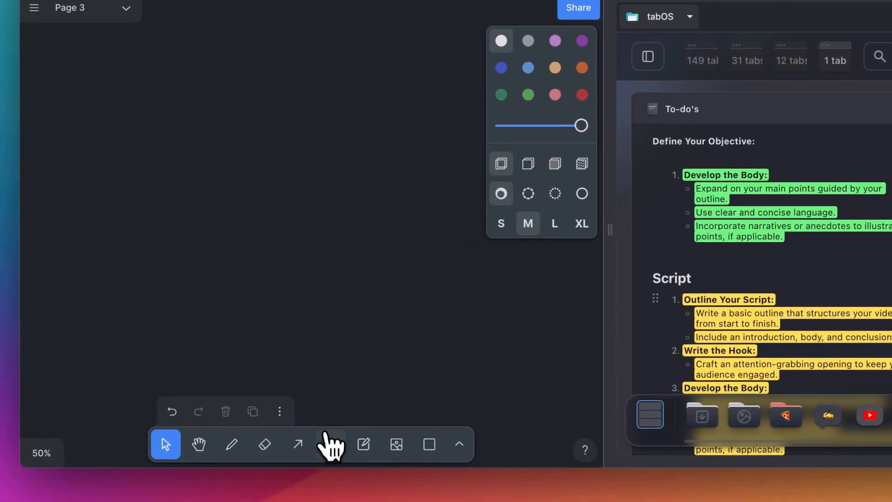
- Run the Grammar-check bot in the side panel on the Facebook reply
{"action": "left_click", "coordinate": [331, 444]}
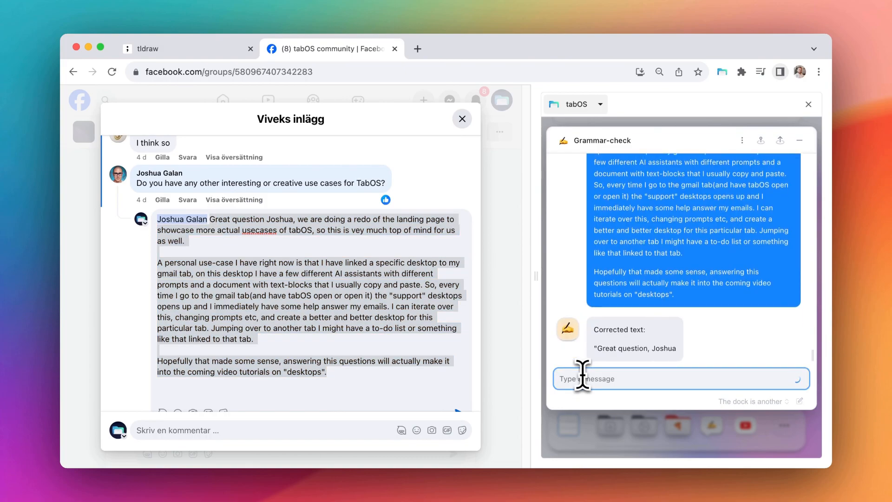
{"action": "scroll", "scroll_direction": "down", "scroll_amount": 3}
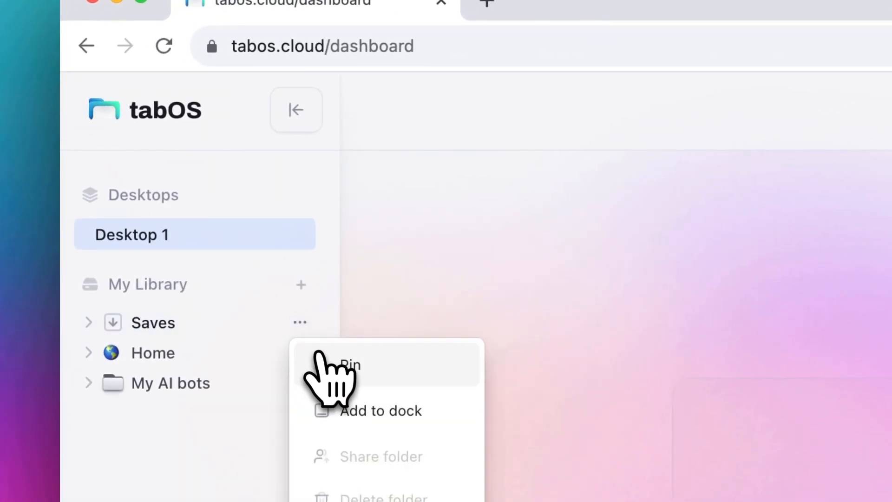
- Pin the Saves folder and the My to-do's document to Desktop 1
{"action": "left_click", "coordinate": [350, 365]}
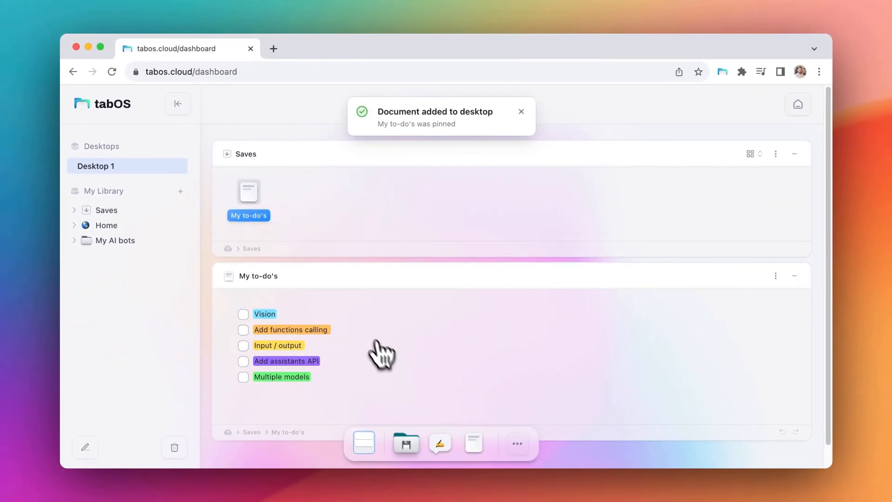
{"action": "left_click", "coordinate": [439, 443]}
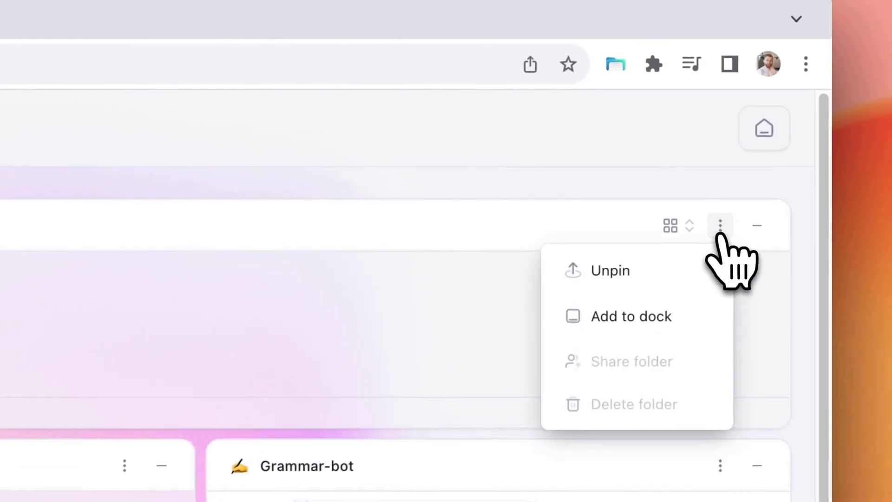
- Unpin Saves, leaving My to-do's beside Grammar-bot
{"action": "left_click", "coordinate": [610, 270]}
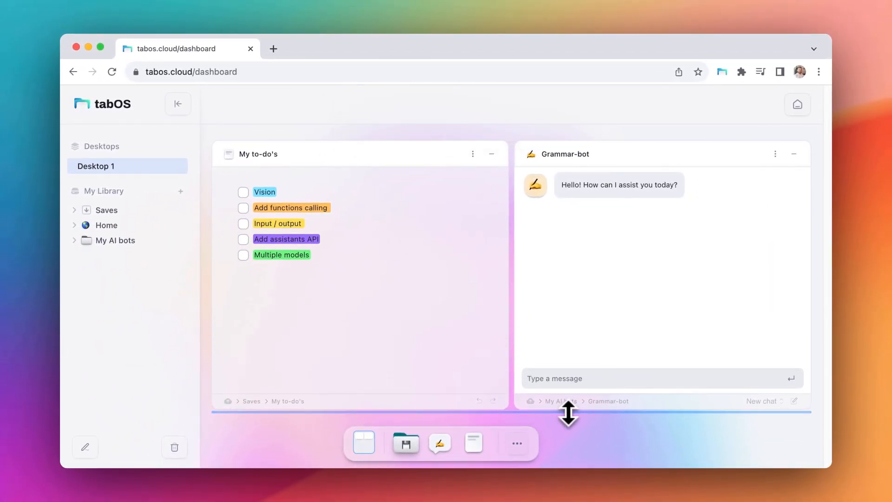
{"action": "left_click", "coordinate": [272, 48]}
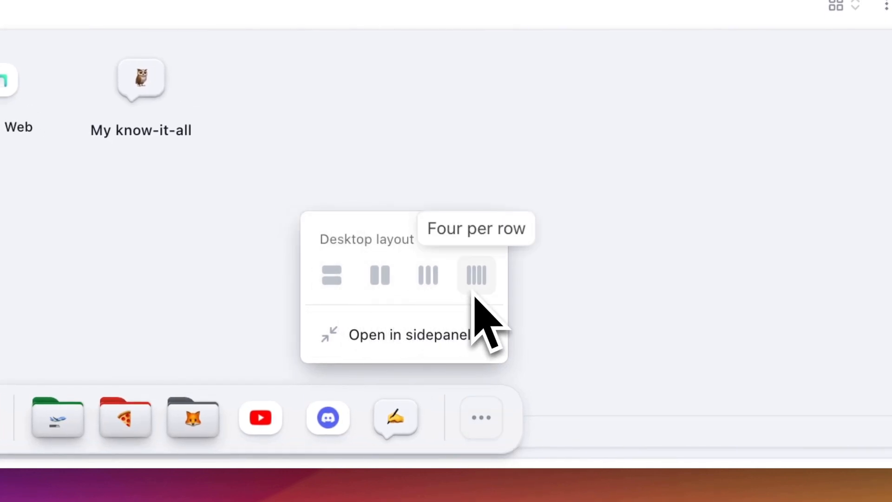
- Choose the Four per row desktop layout
{"action": "left_click", "coordinate": [475, 275]}
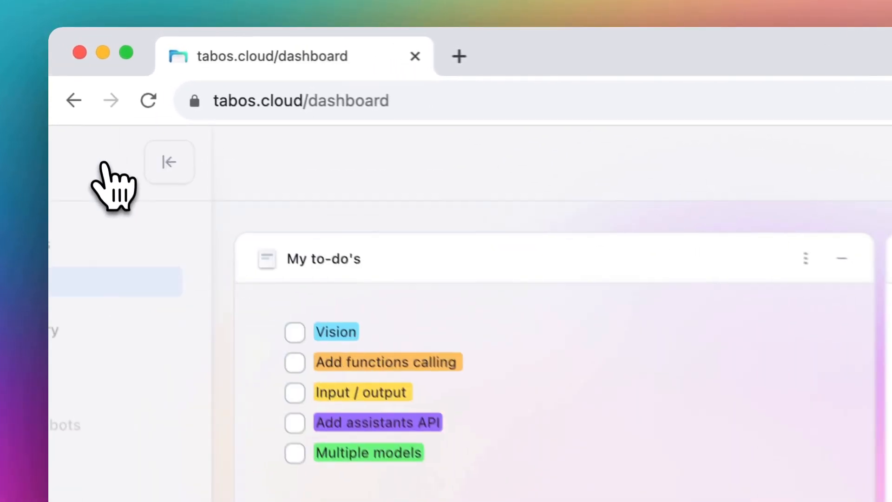
- Collapse the library sidebar and return to Desktop 1 after adding Desktops 2 and 3
{"action": "left_click", "coordinate": [191, 159]}
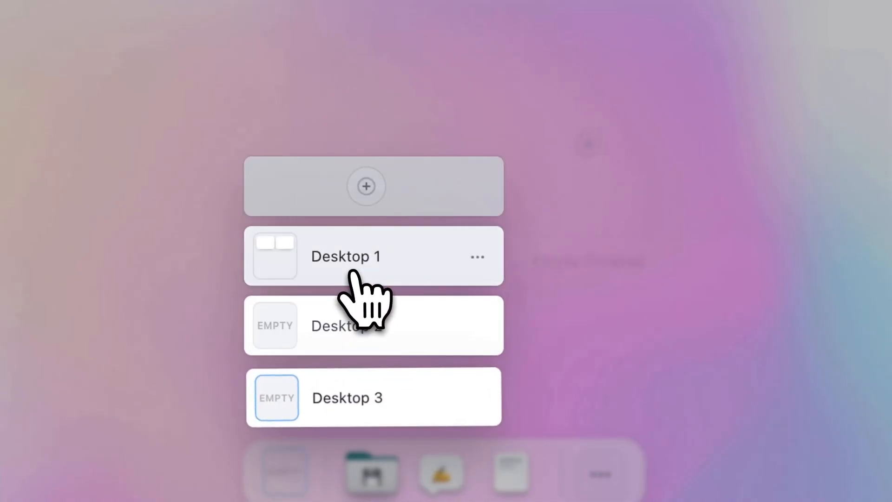
{"action": "left_click", "coordinate": [366, 186]}
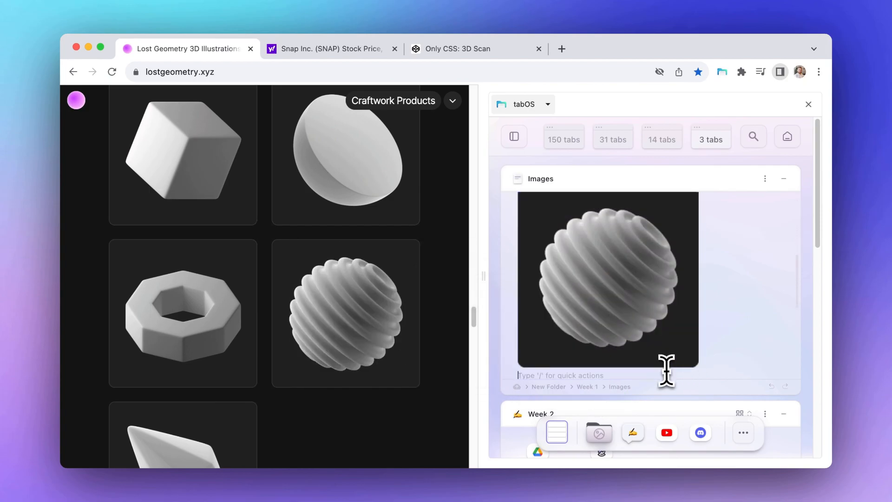
- View the Snap Inc. page's linked desktop and scroll the Analytics container
{"action": "left_click", "coordinate": [331, 48]}
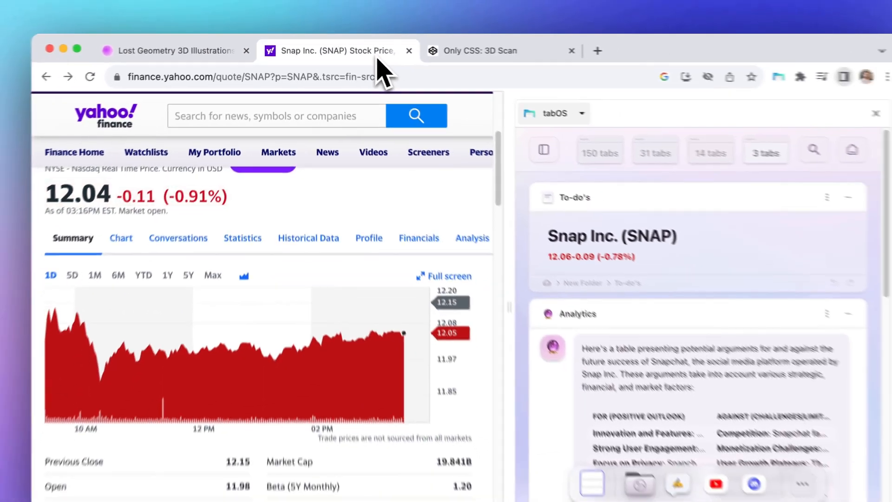
{"action": "scroll", "scroll_direction": "down", "scroll_amount": 3}
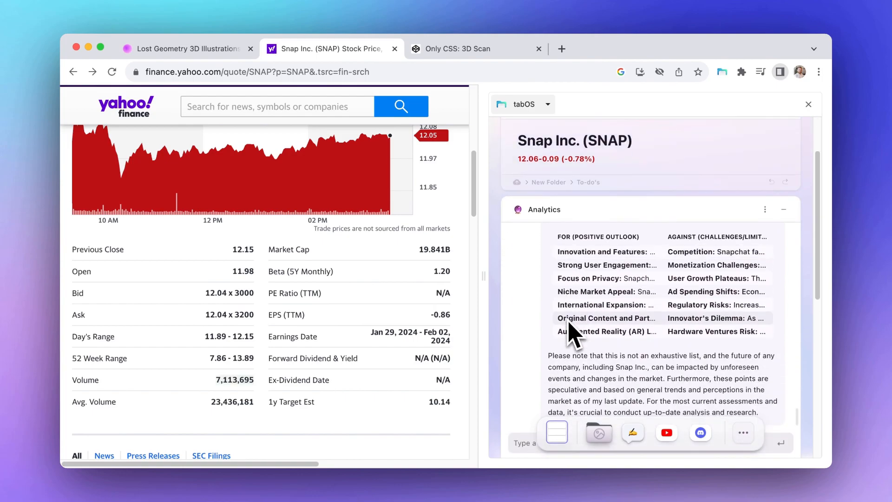
{"action": "left_click", "coordinate": [459, 48]}
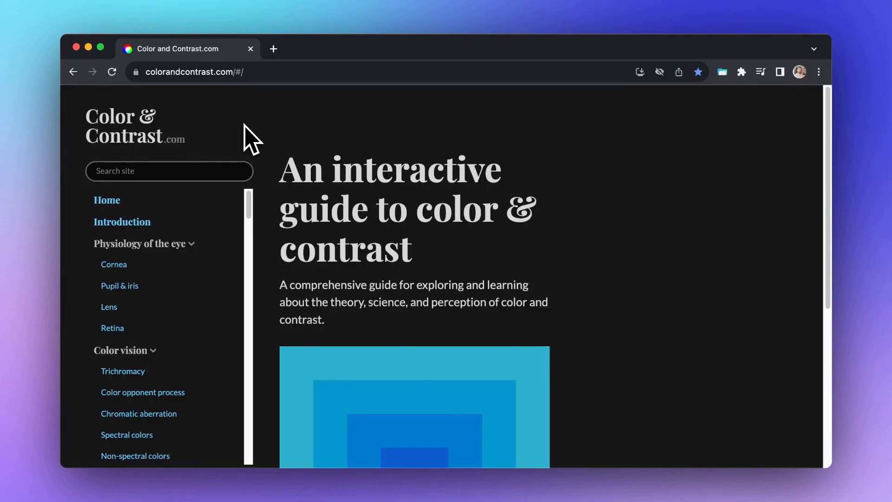
- Open the colorandcontrast.com page's right-click menu with its tabOS entry
{"action": "right_click", "coordinate": [250, 135]}
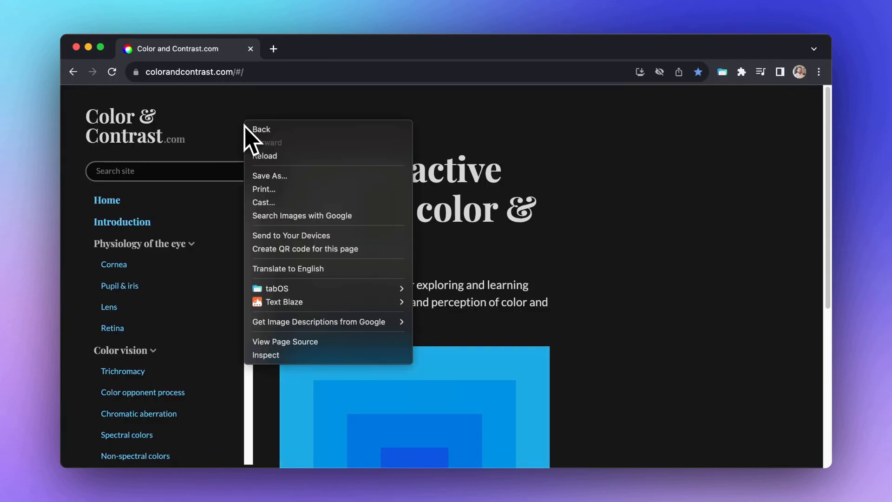
{"action": "mouse_move", "coordinate": [277, 289]}
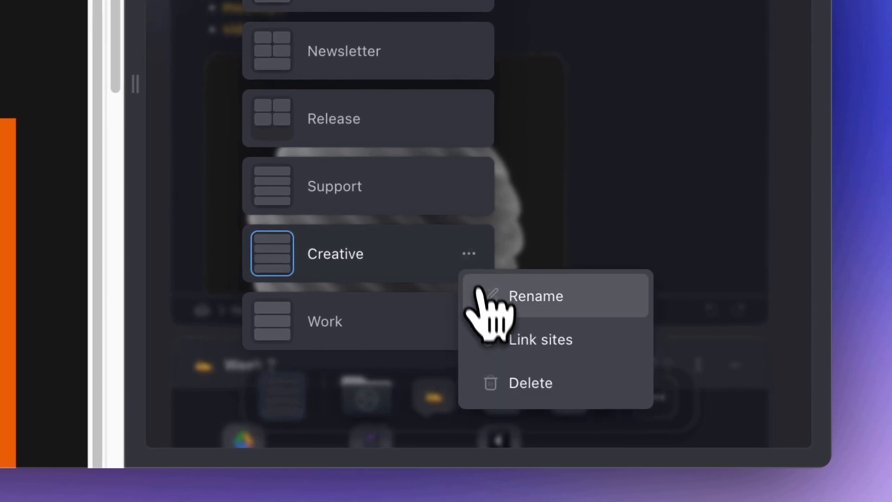
- Add itsnicethat.com to the Creative desktop's linked sites
{"action": "left_click", "coordinate": [540, 339]}
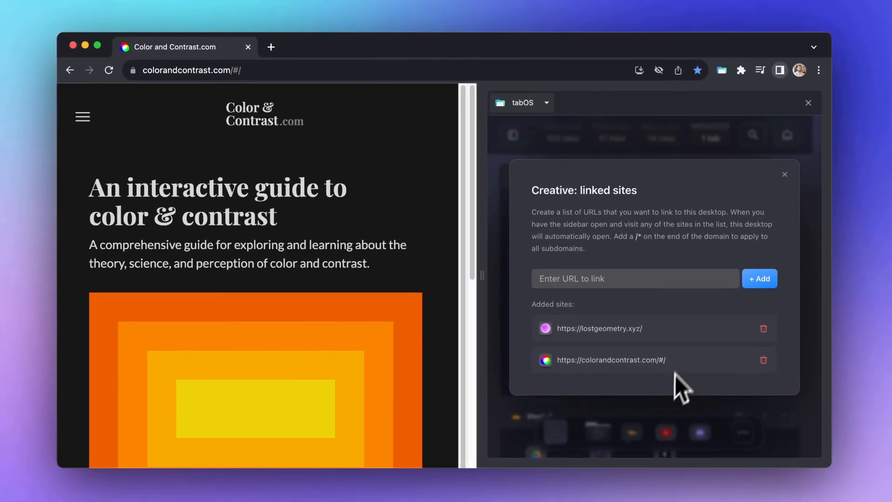
{"action": "type", "text": "itsnicethat.com"}
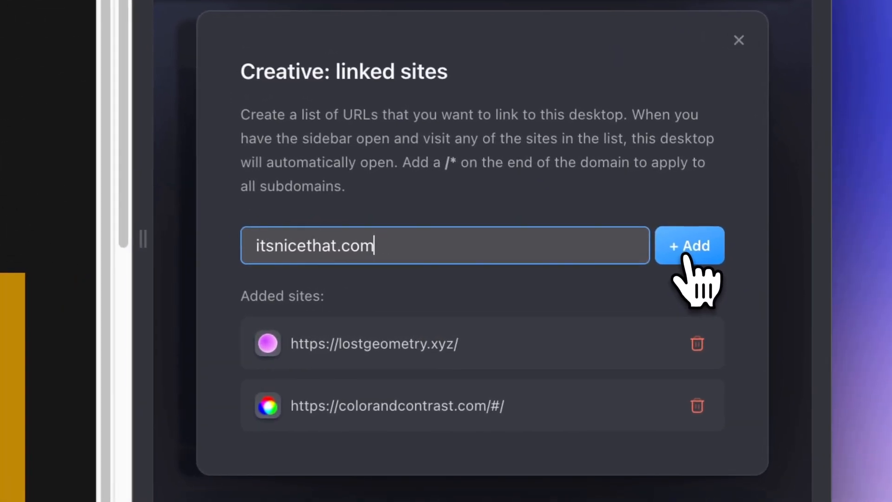
{"action": "left_click", "coordinate": [689, 245]}
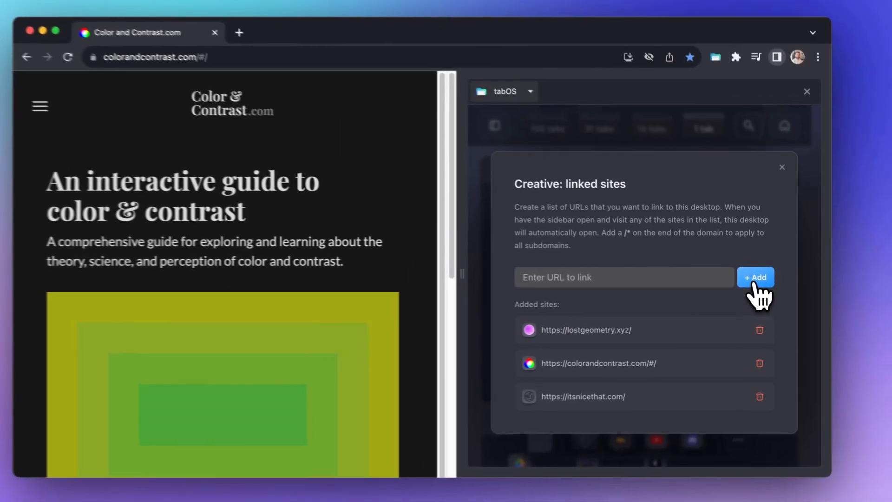